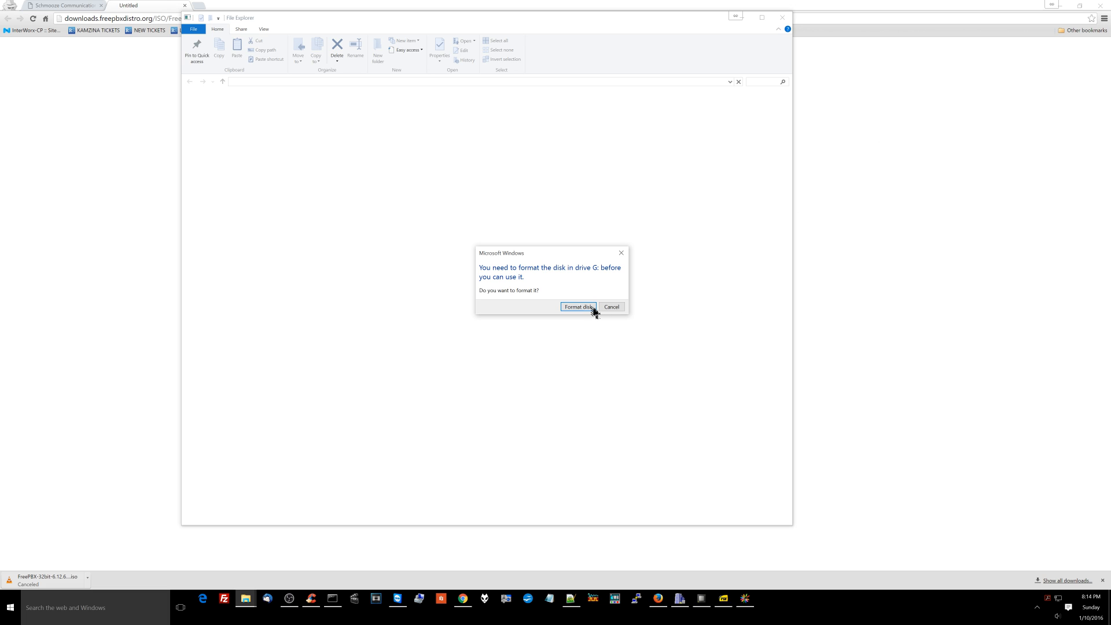
Quick-format drive G as FAT32 with volume label freepbx, confirming the data-loss warning.
{"action": "left_click", "coordinate": [579, 307]}
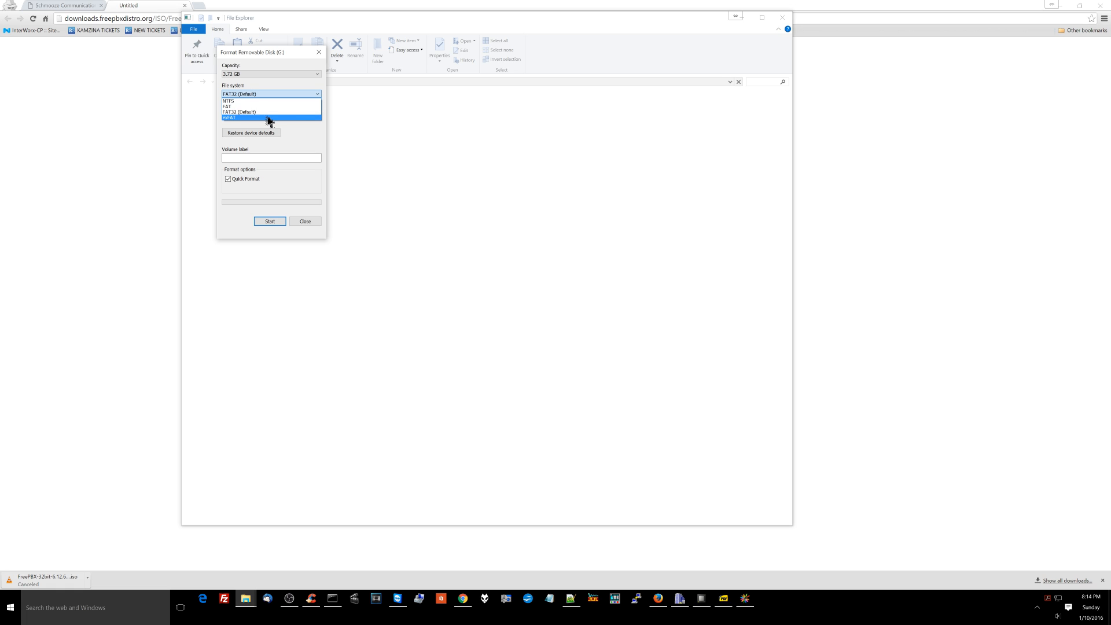
{"action": "left_click", "coordinate": [271, 111]}
{"action": "type", "text": "f"}
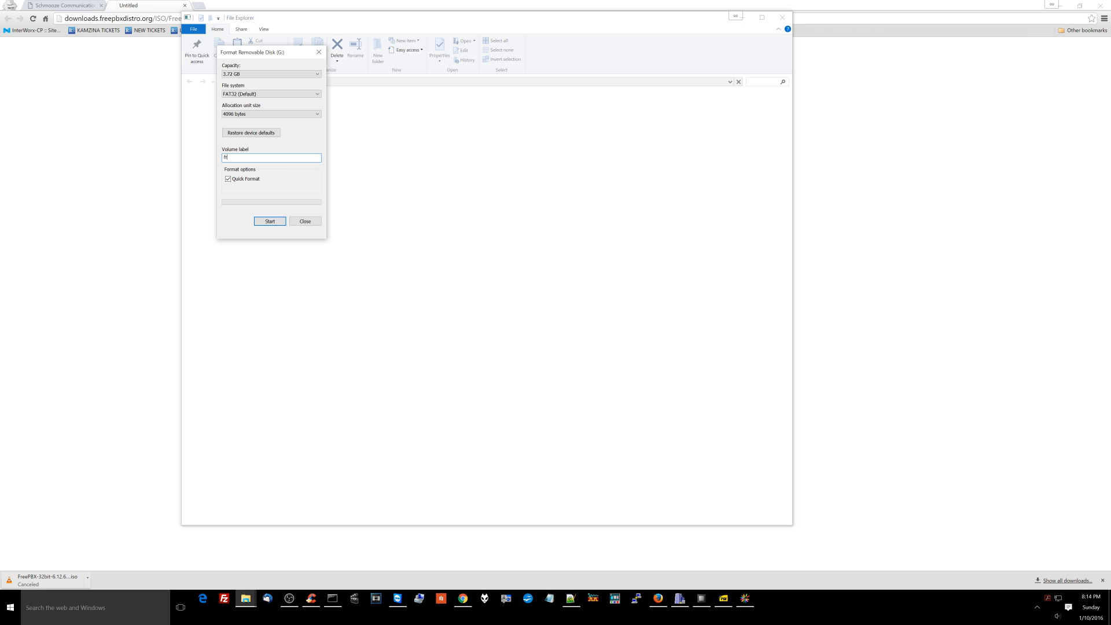
{"action": "left_click", "coordinate": [270, 221]}
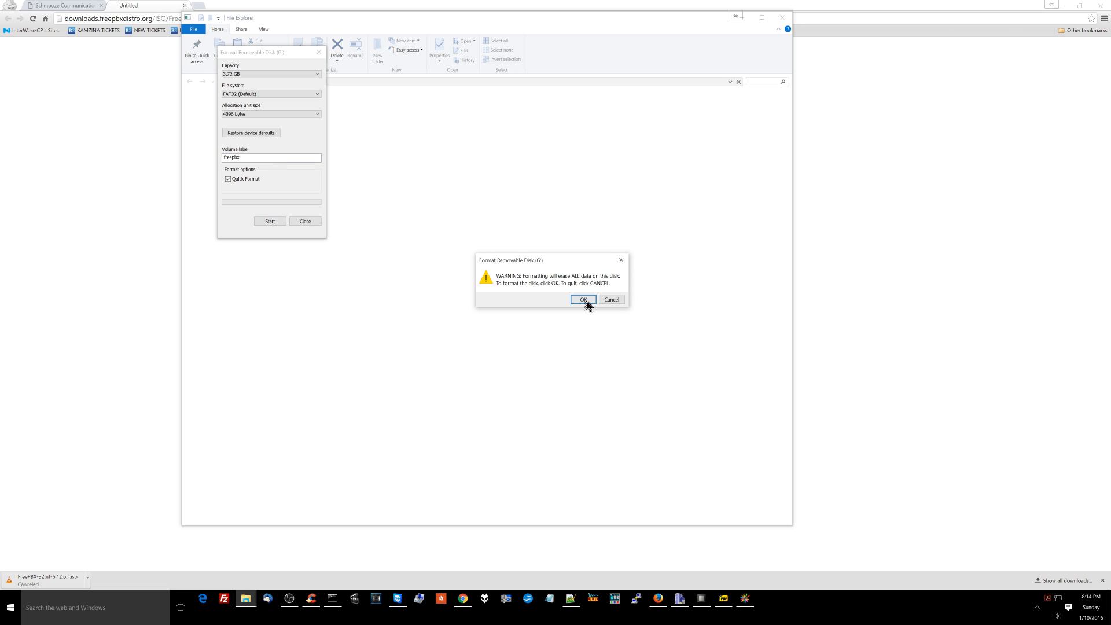
{"action": "left_click", "coordinate": [583, 298]}
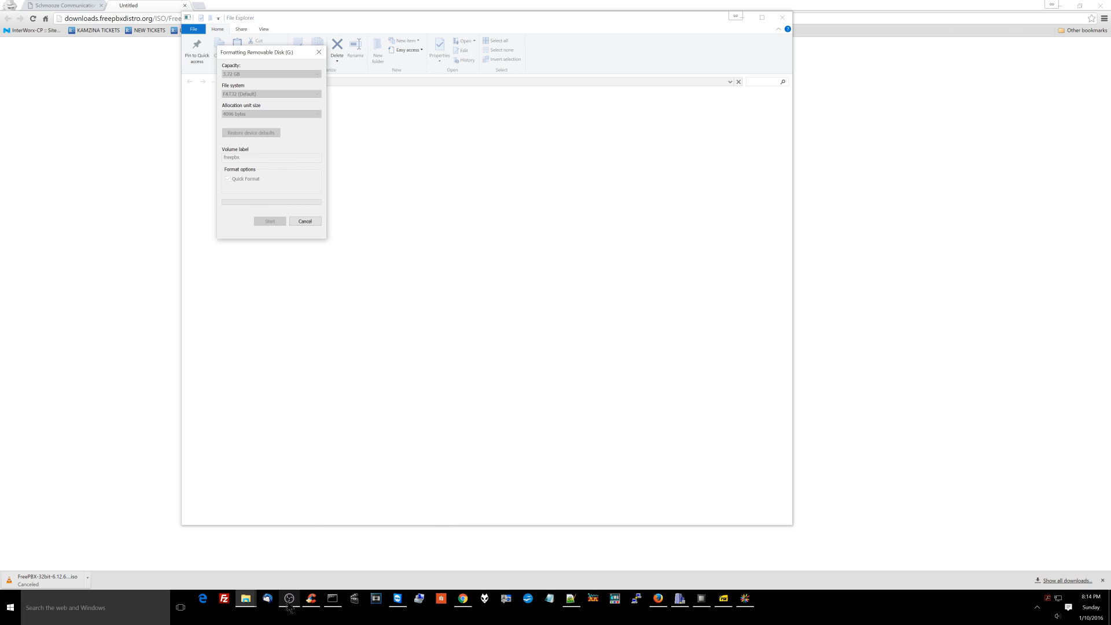
{"action": "mouse_move", "coordinate": [312, 191]}
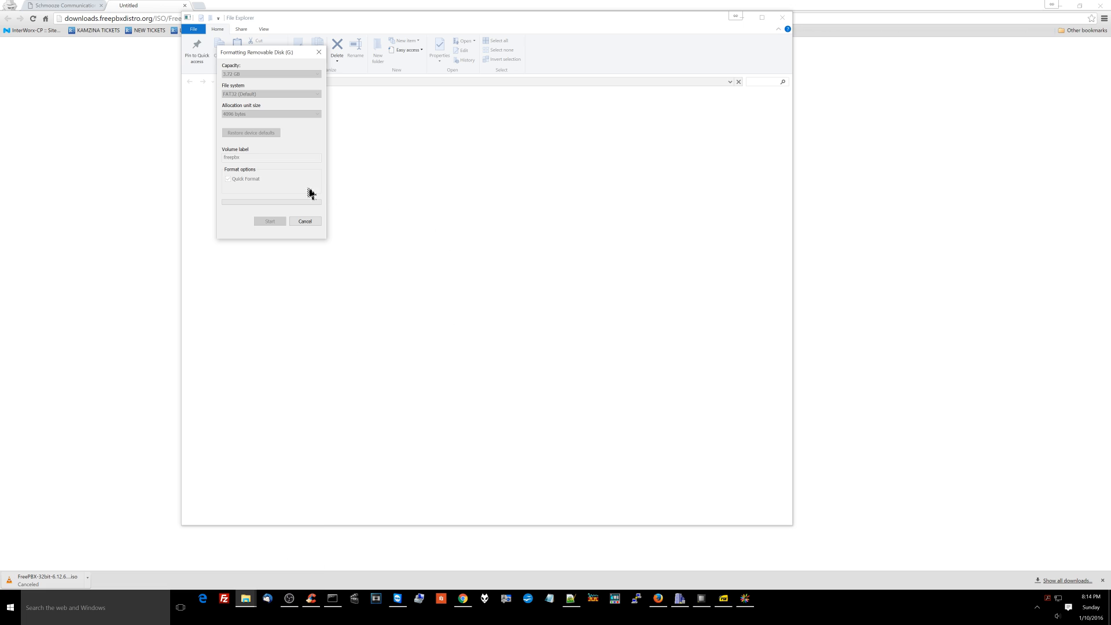
{"action": "mouse_move", "coordinate": [287, 147]}
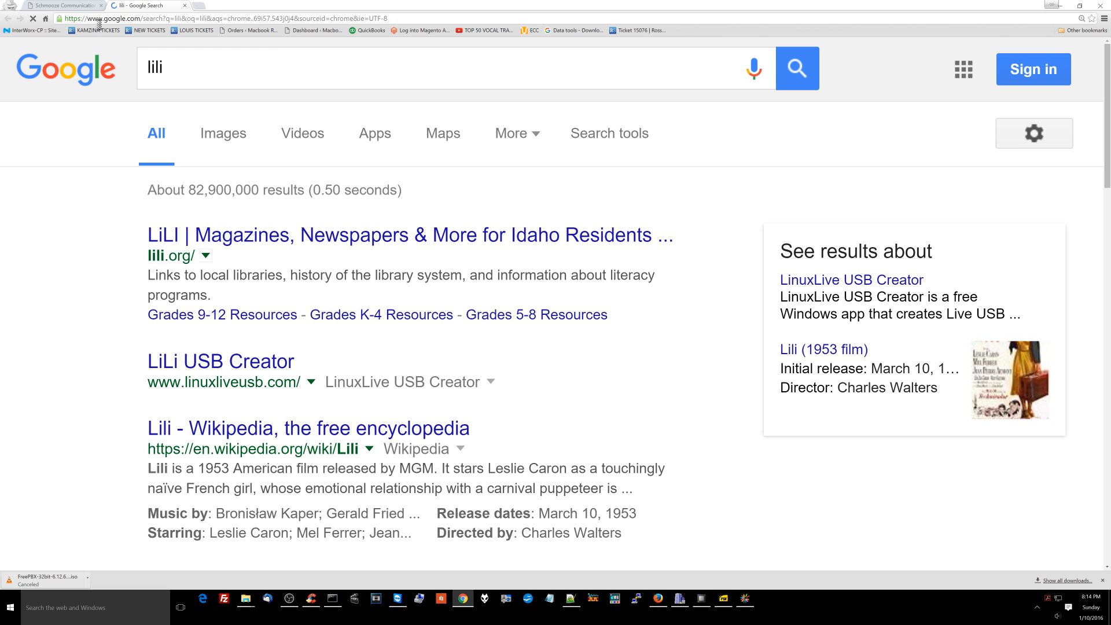
Reach linuxliveusb.com from the lili search and launch LinuxLive USB Creator.
{"action": "left_click", "coordinate": [220, 361]}
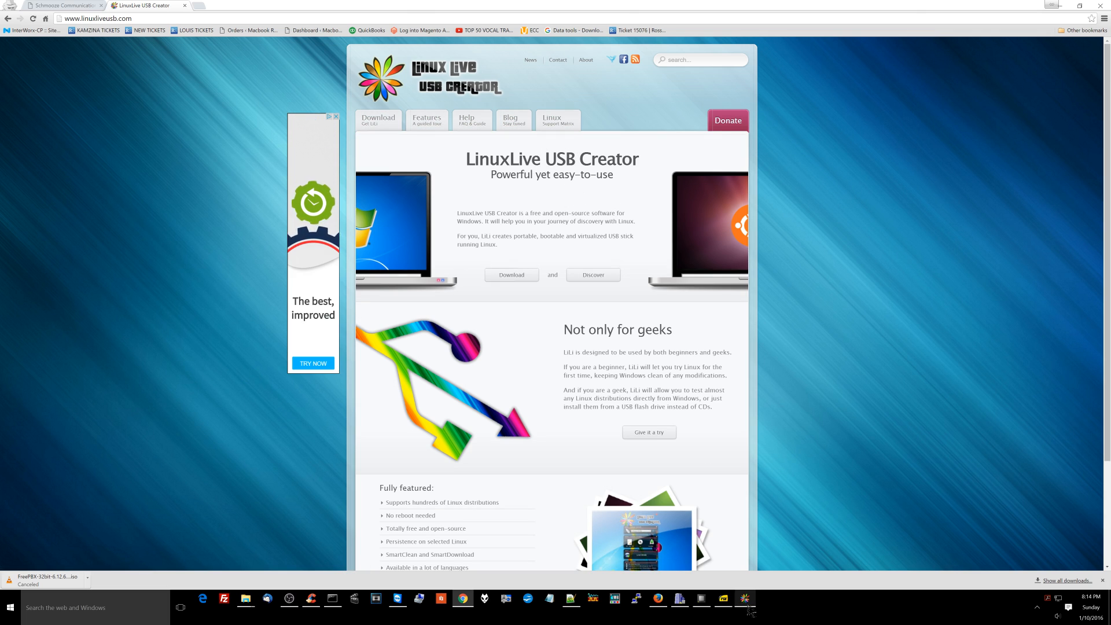
{"action": "left_click", "coordinate": [745, 598]}
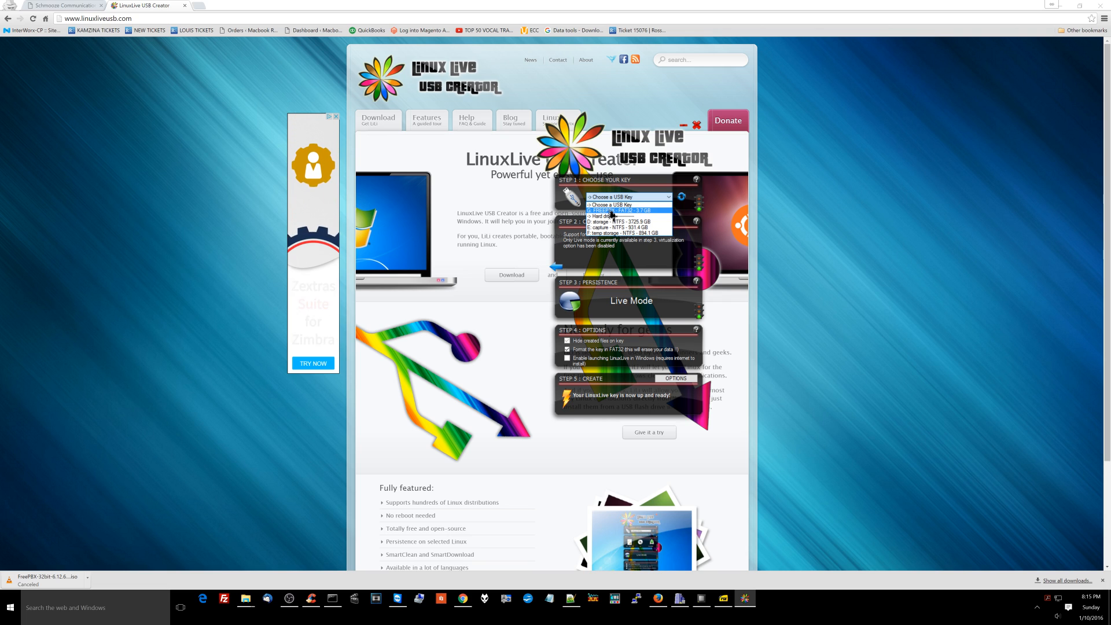
Target the G: FREEPBX FAT32 key and load FreePBX-32bit-6.12.65.img as the source.
{"action": "left_click", "coordinate": [614, 210]}
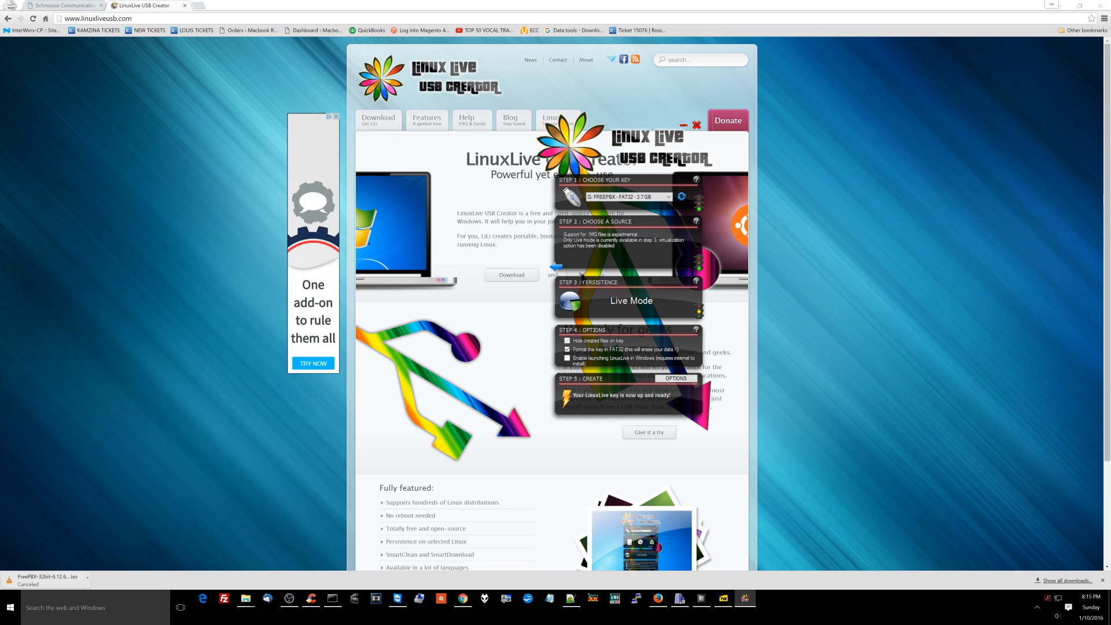
{"action": "left_click", "coordinate": [577, 277]}
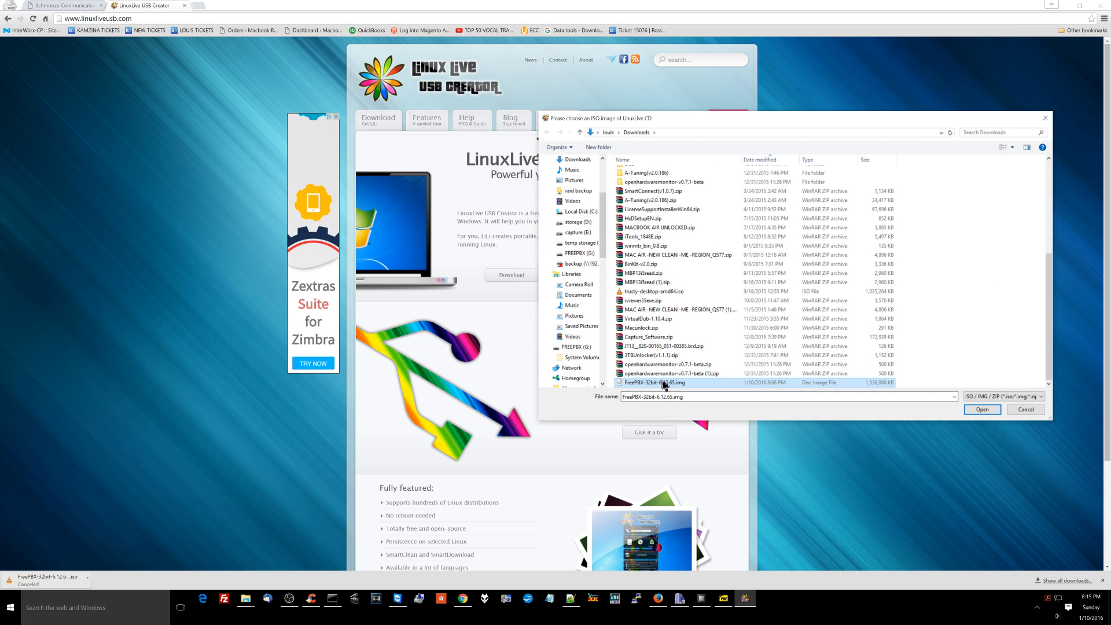
{"action": "left_click", "coordinate": [981, 410]}
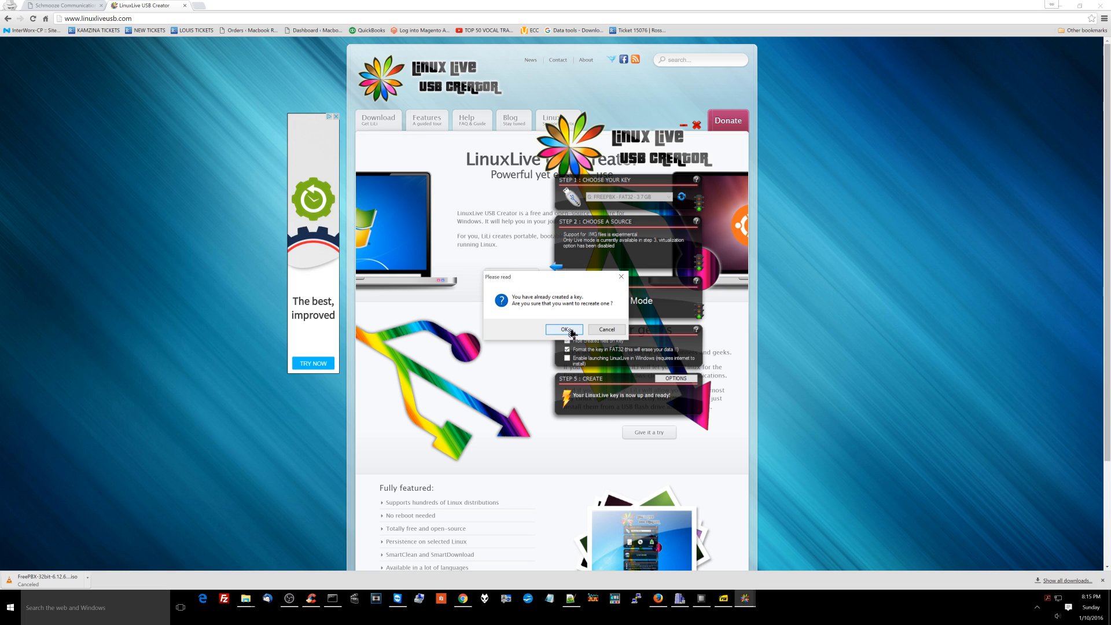
Start key creation, accepting the recreate and format warnings so steps 1-3 report OK.
{"action": "left_click", "coordinate": [563, 329]}
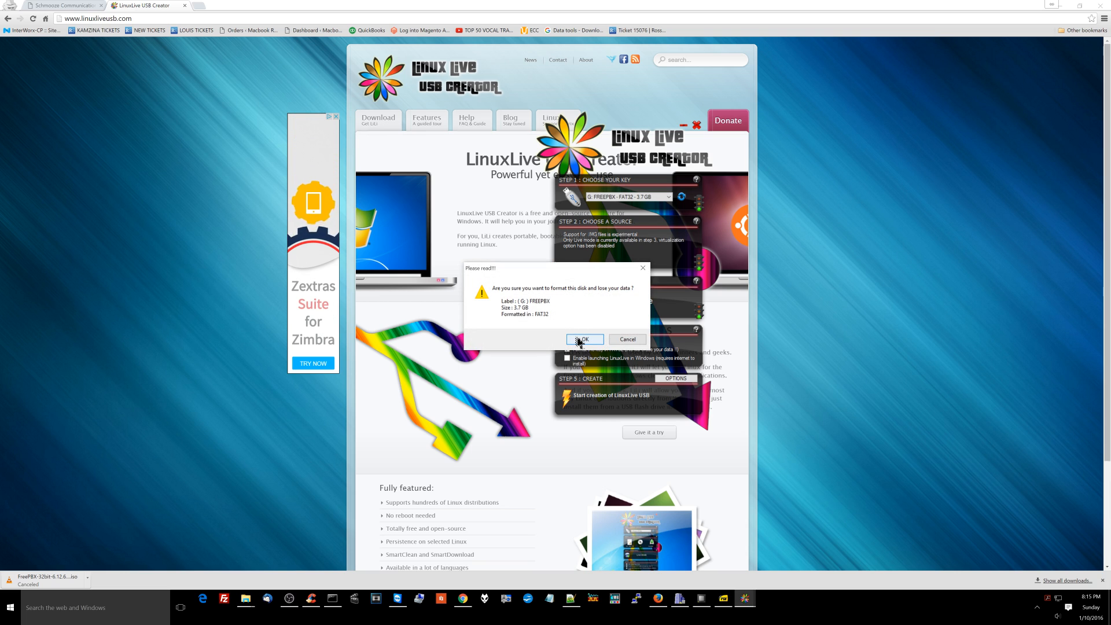
{"action": "left_click", "coordinate": [584, 339]}
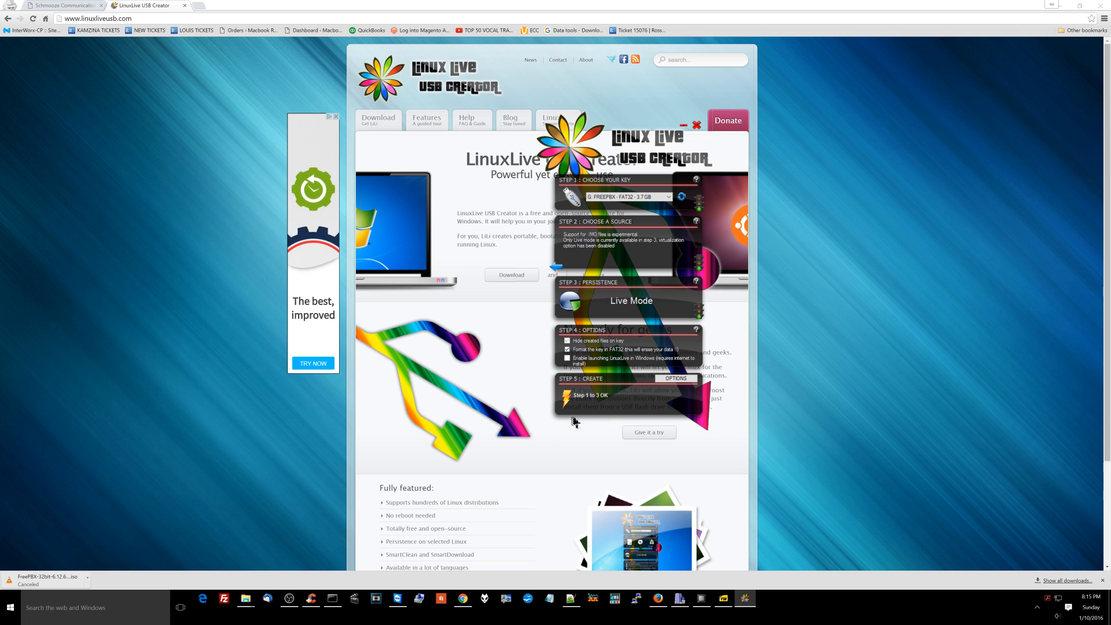
{"action": "mouse_move", "coordinate": [534, 427]}
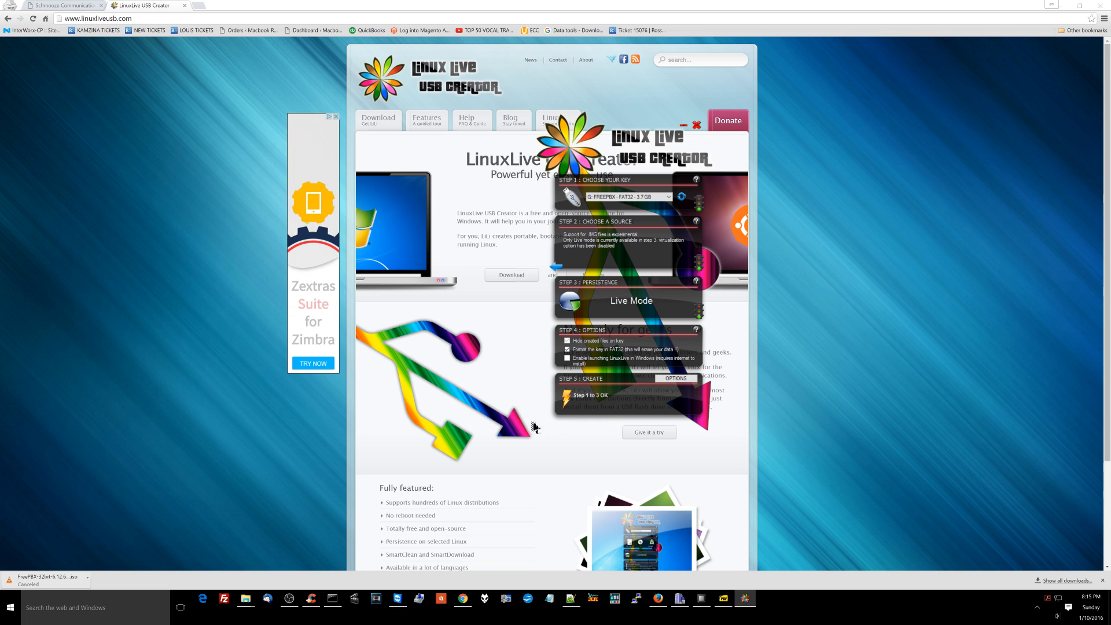
{"action": "mouse_move", "coordinate": [542, 405]}
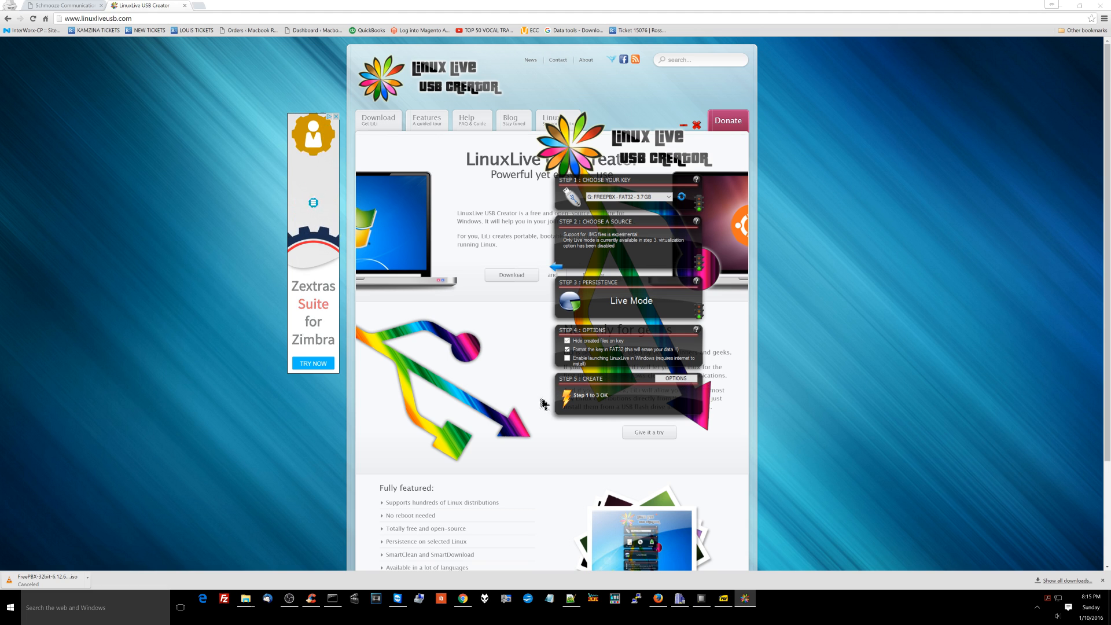